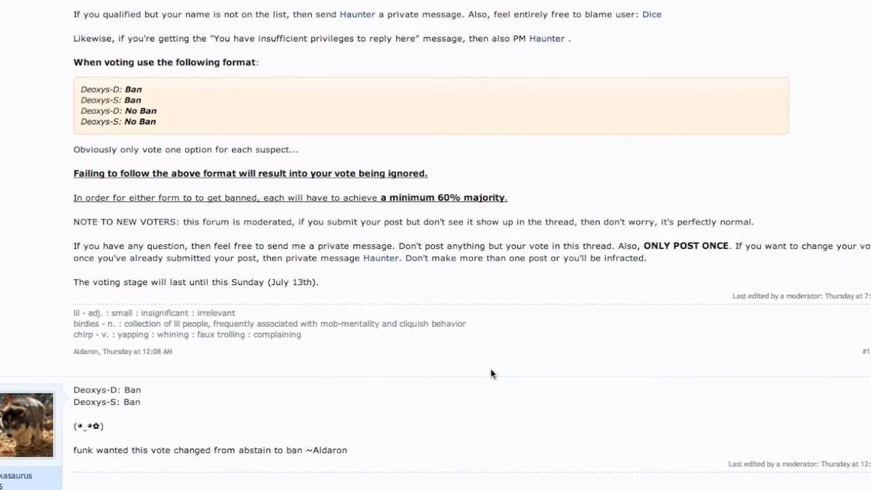
Return to the first post showing the Deoxys-D and Deoxys-S qualified voters list
scroll(up, 3)
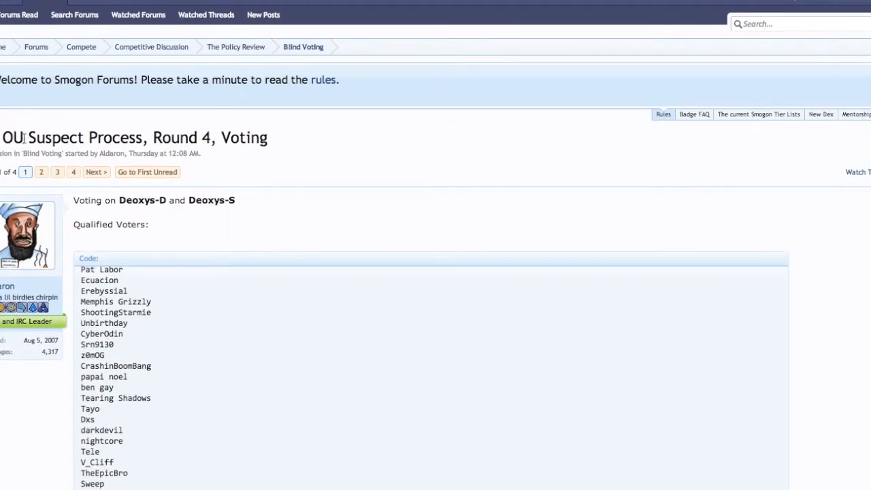
triple_click(133, 136)
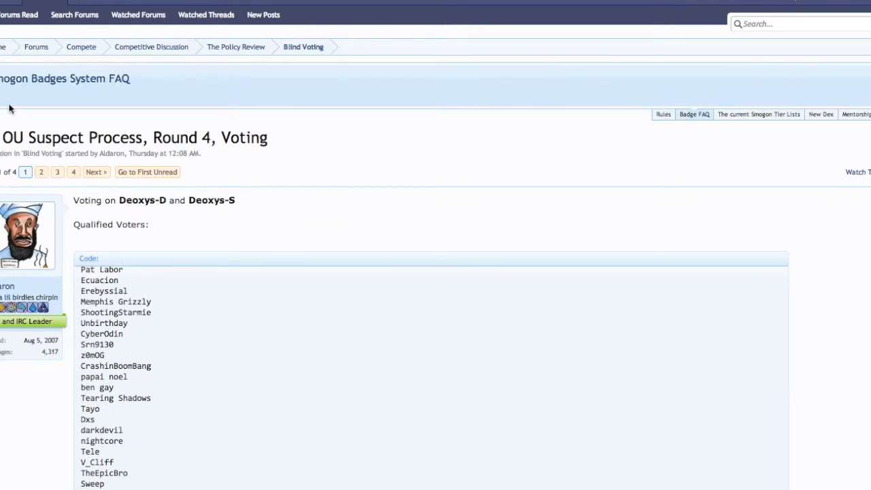
Bring the rest of the voter list and the 60% majority voting rules into view
scroll(down, 3)
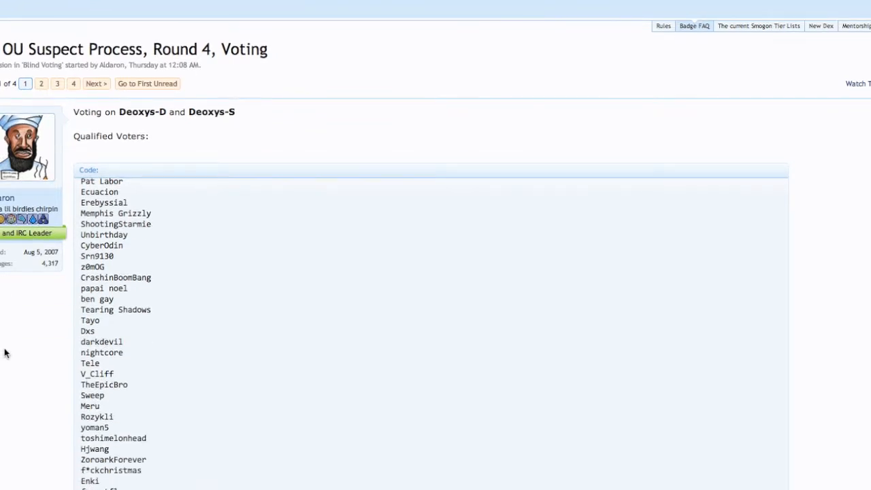
scroll(down, 3)
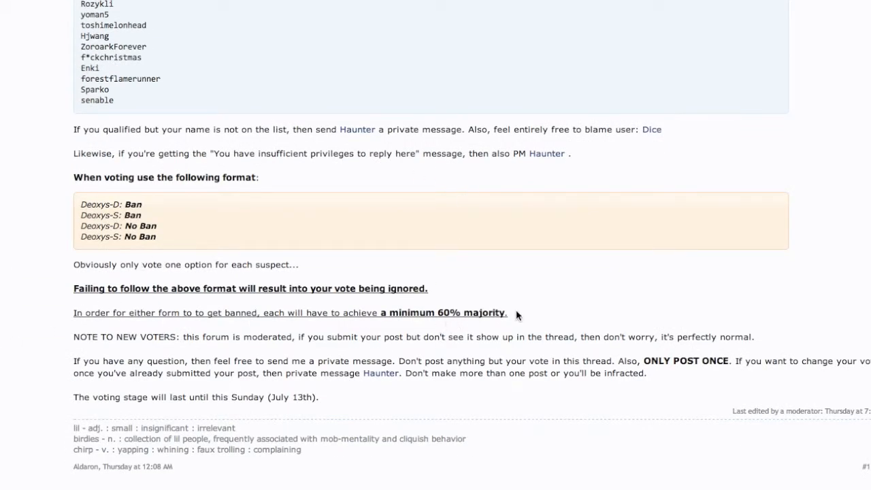
mouse_move(438, 331)
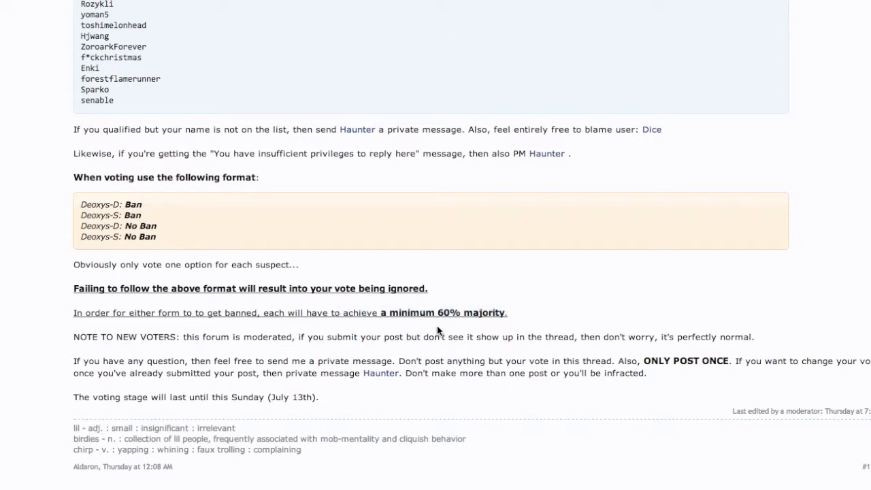
mouse_move(431, 328)
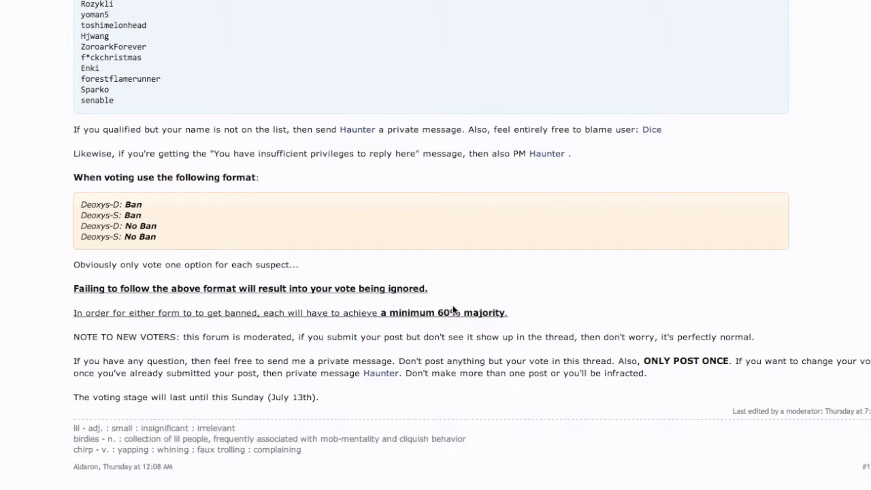
triple_click(288, 311)
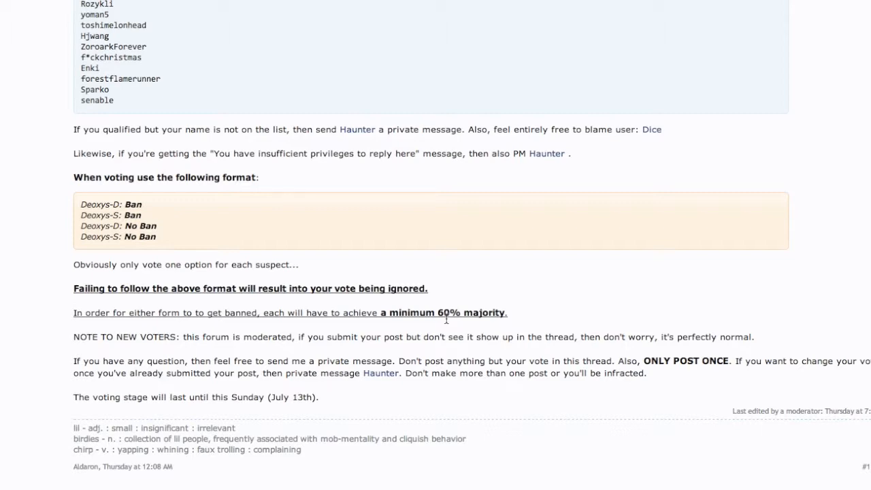
mouse_move(425, 364)
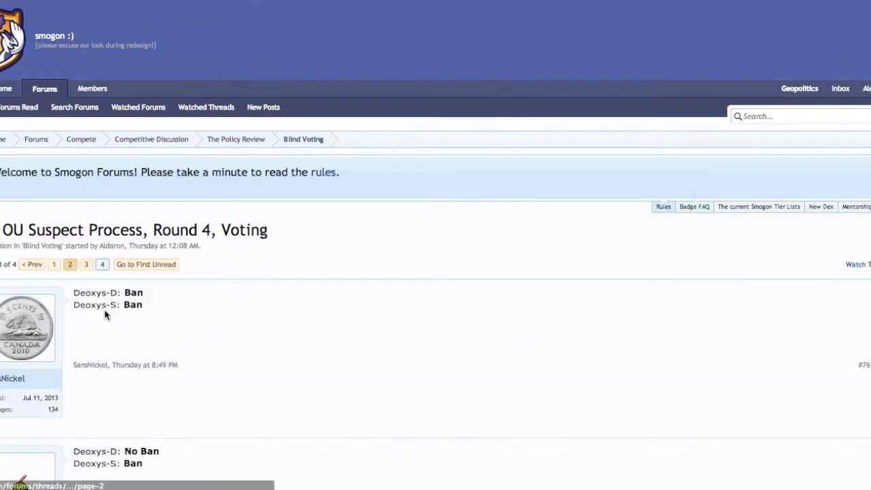
Scroll through the Deoxys votes to the results post reporting 66 and 67 ban votes
scroll(down, 3)
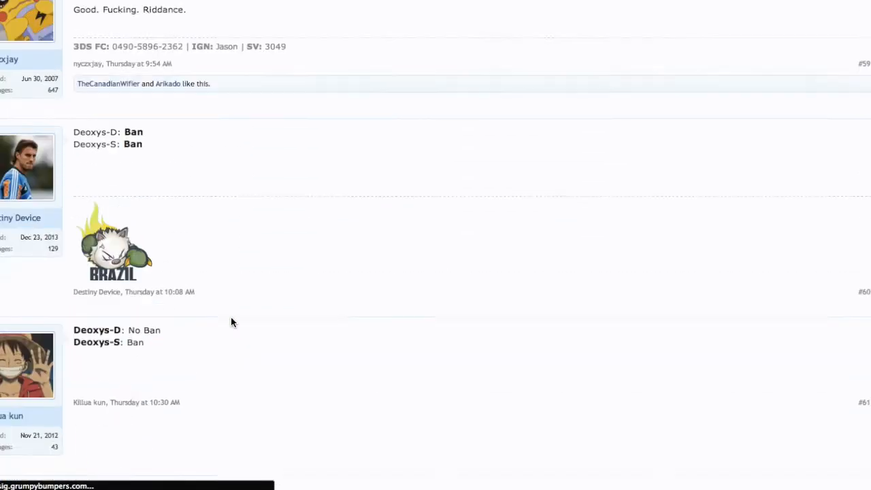
scroll(down, 3)
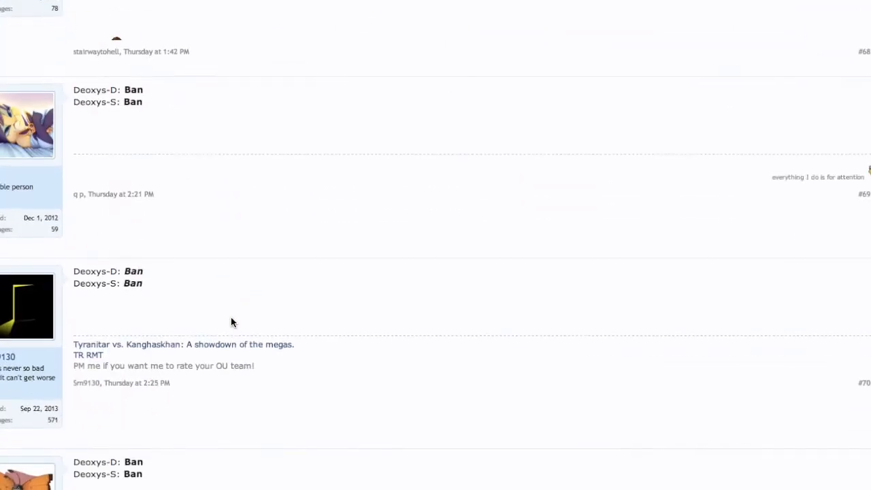
scroll(down, 3)
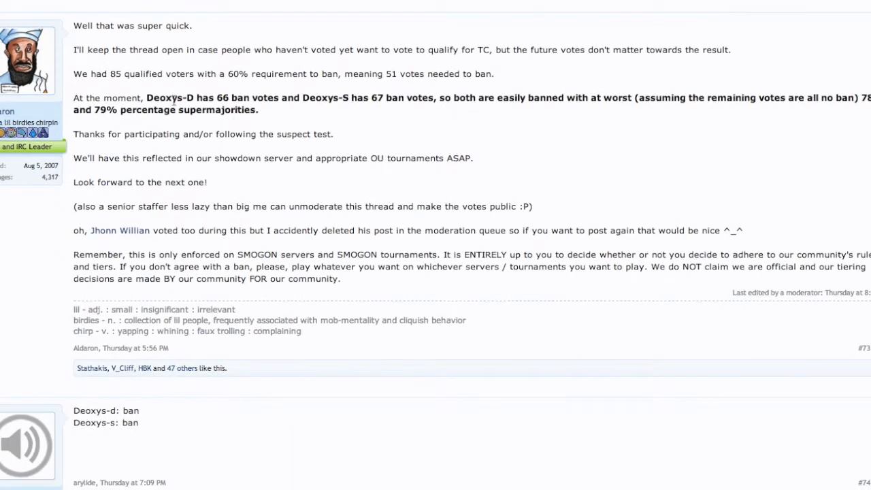